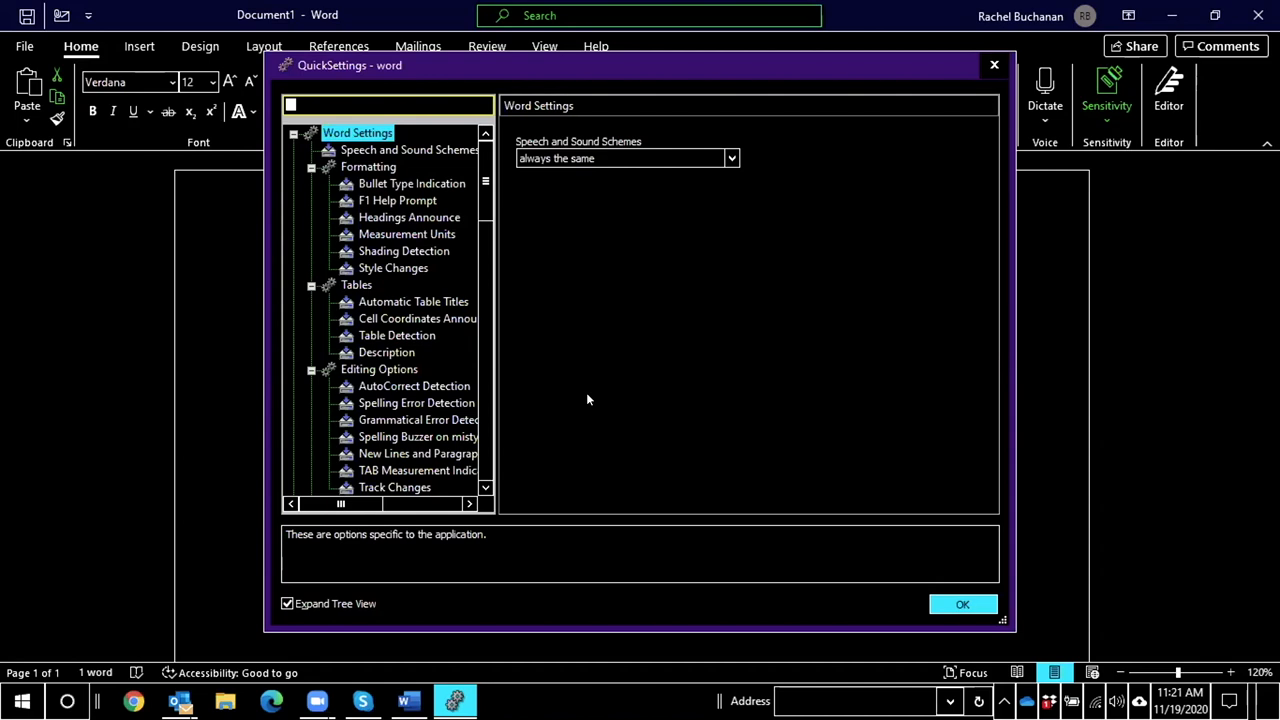
Search Word's Quick Settings for "punct" to find Punctuation, currently set to Most.
text(punct)
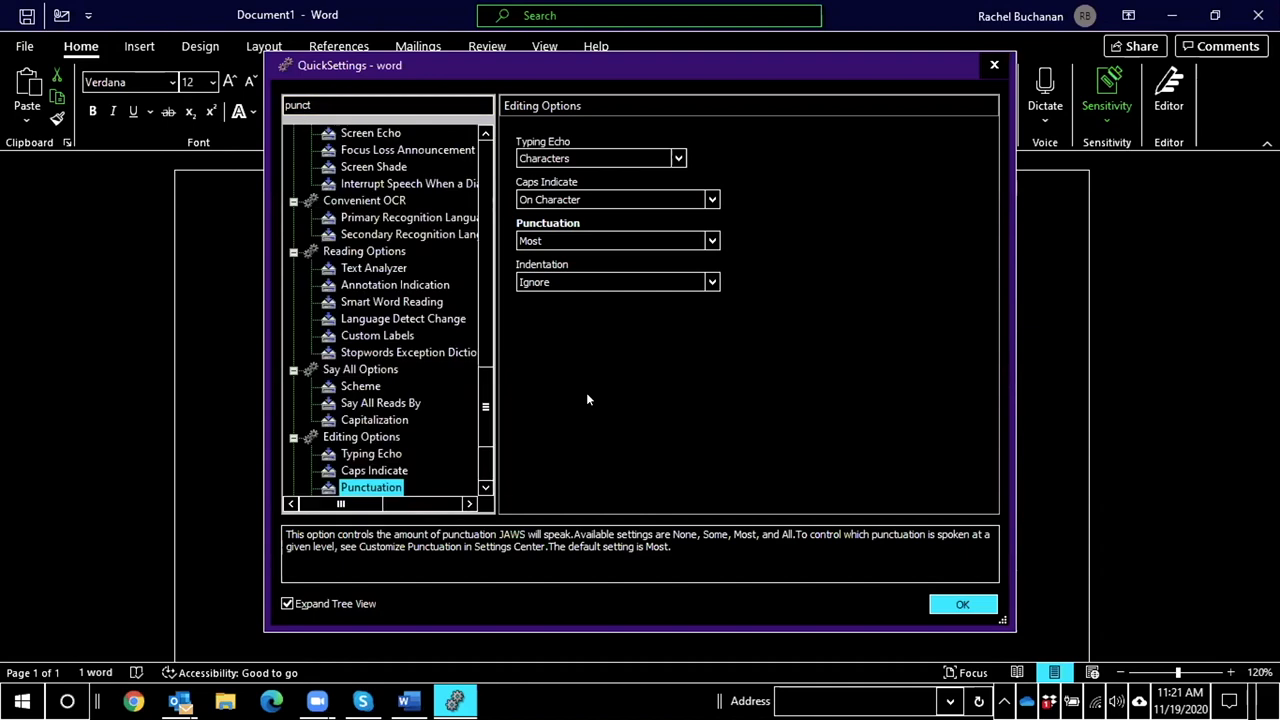
Clear the settings search and browse down to Numbers Options.
click(388, 105)
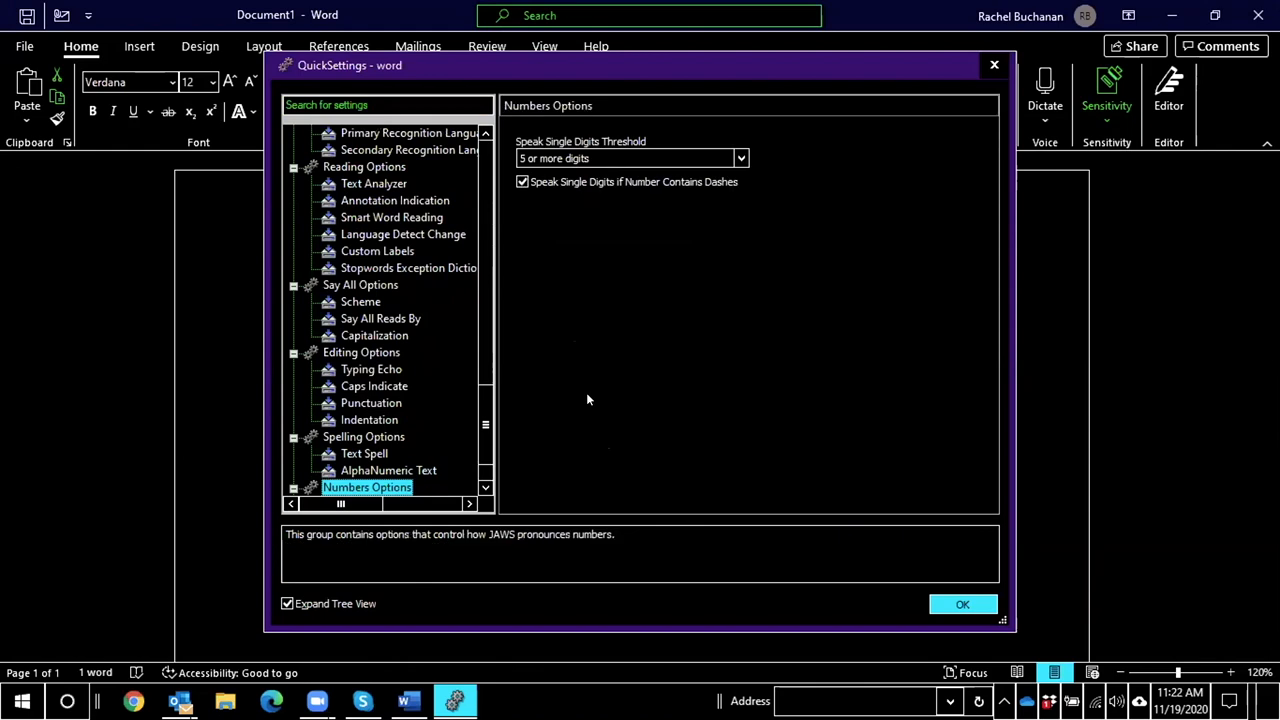
Read descriptions for the dashed-number digit option and Speak Single Digits Threshold.
click(408, 487)
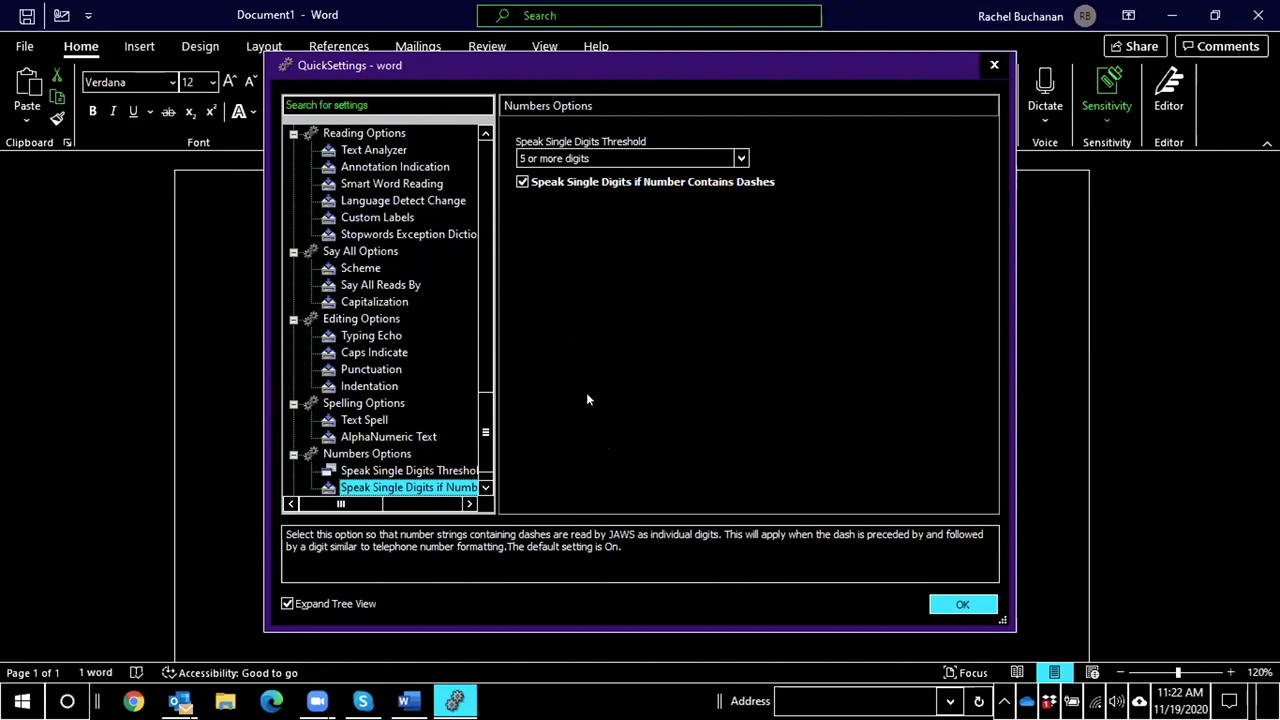
click(408, 470)
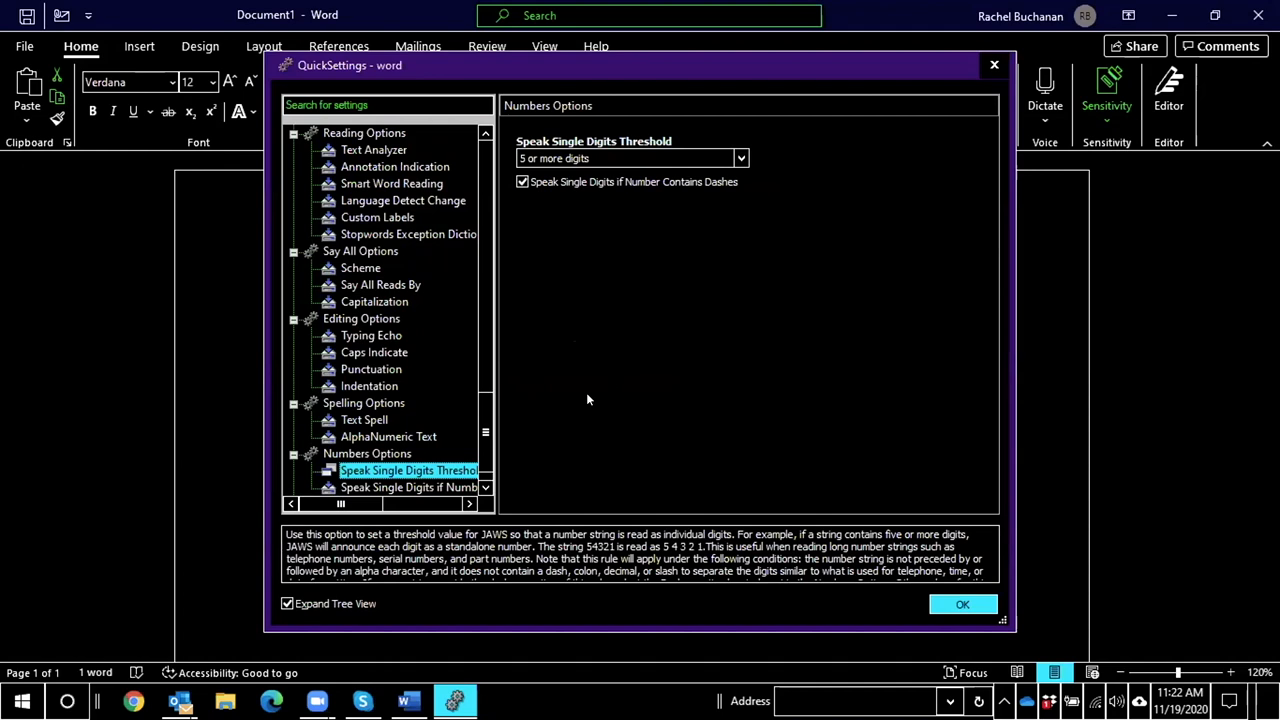
click(408, 487)
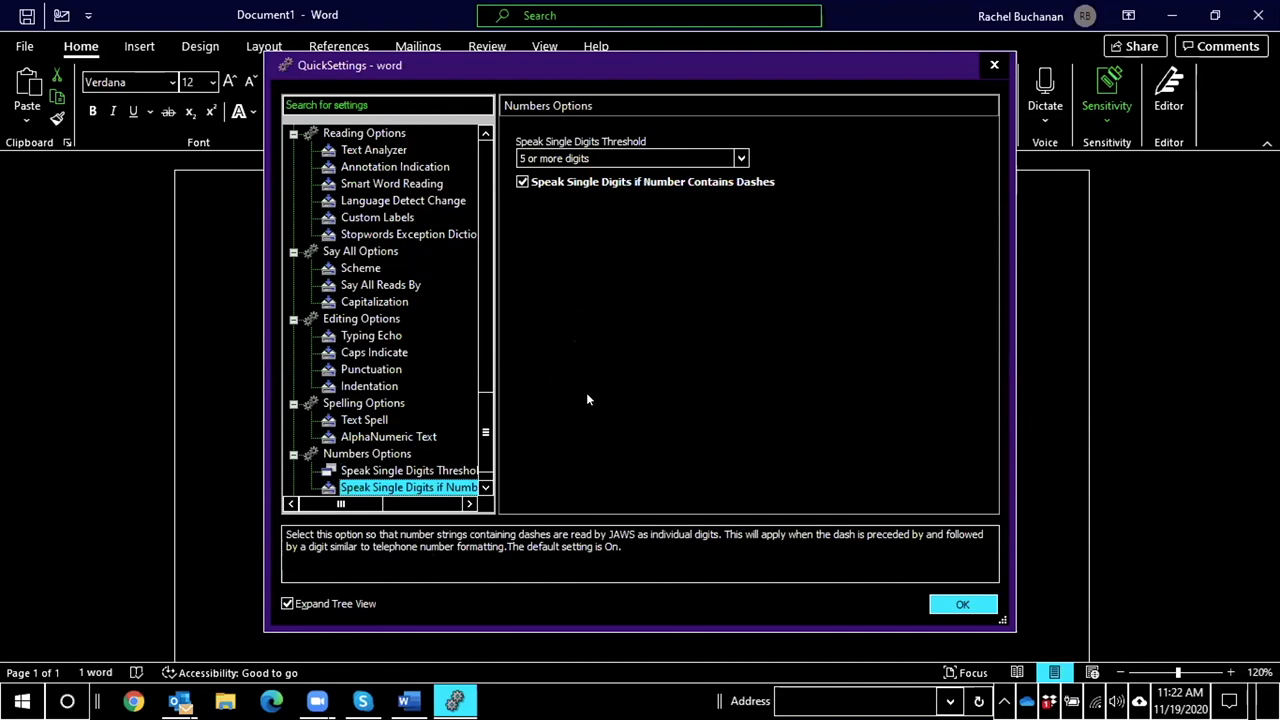
Show save-or-restore choices for Speak Single Digits if Number Contains Dashes.
click(485, 487)
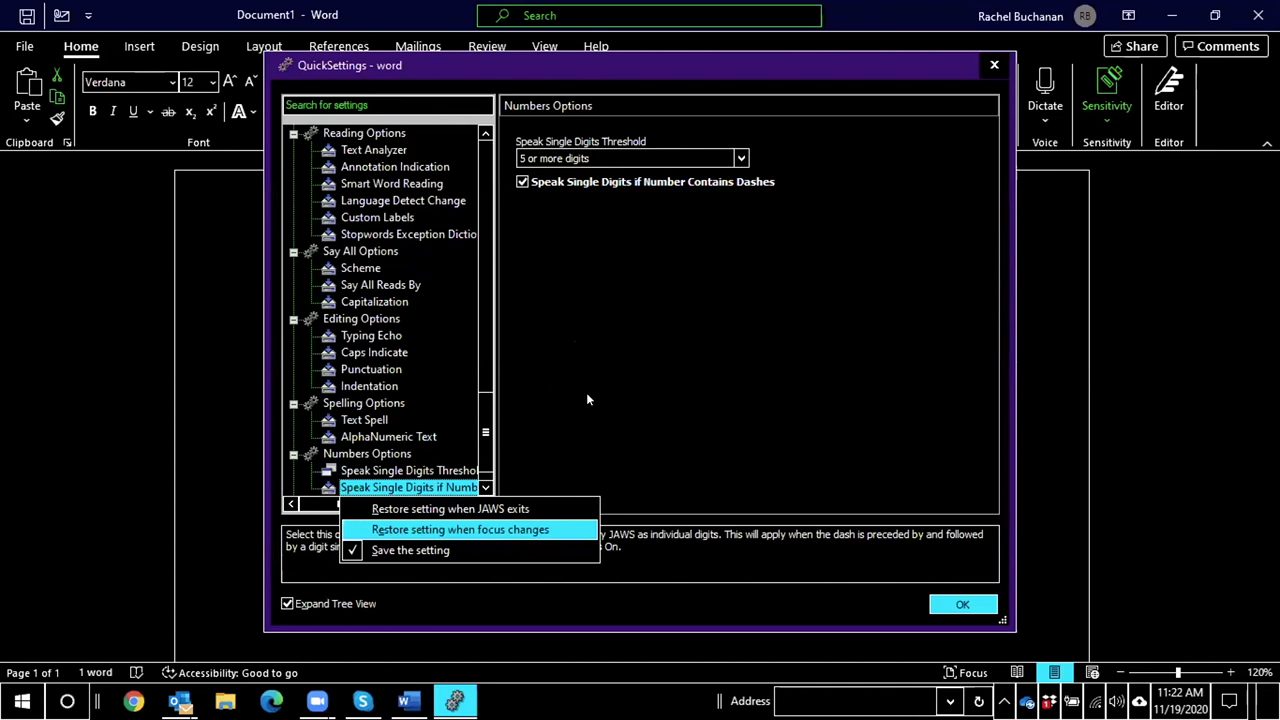
mouse_move(410, 550)
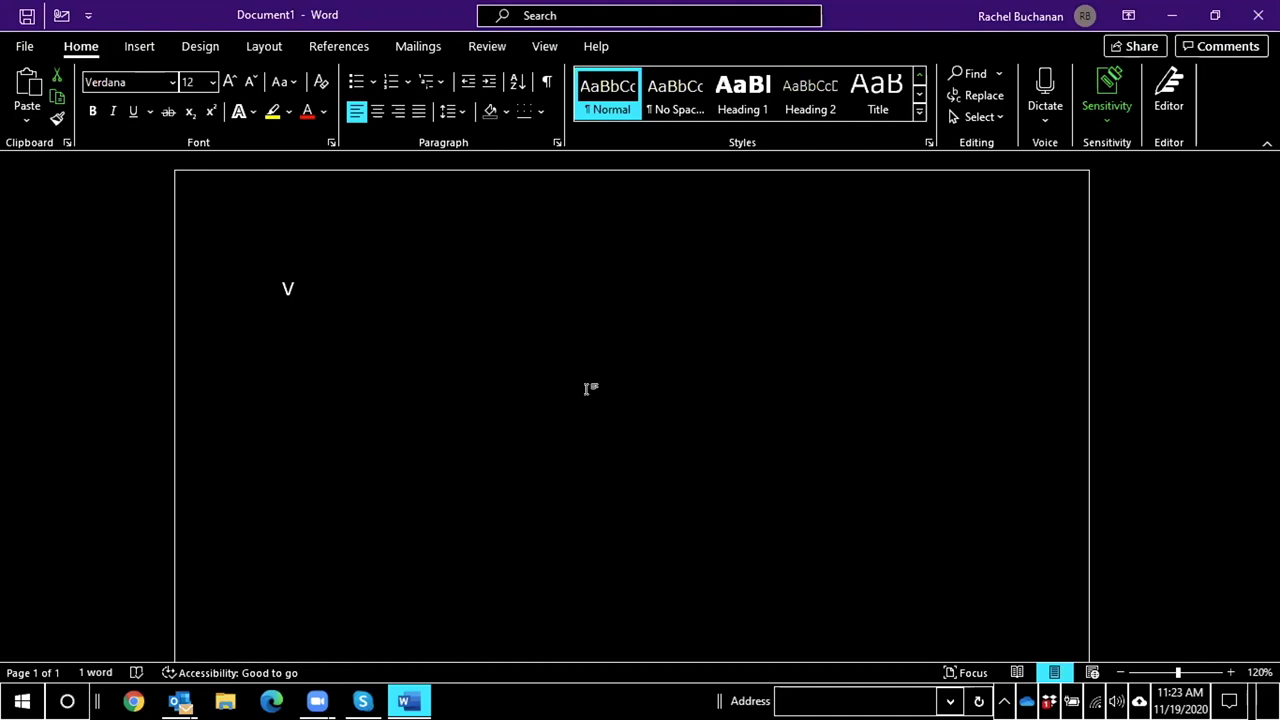
Open Edge's Quick Settings and search "pr" for the Progress Bars option.
key(space)
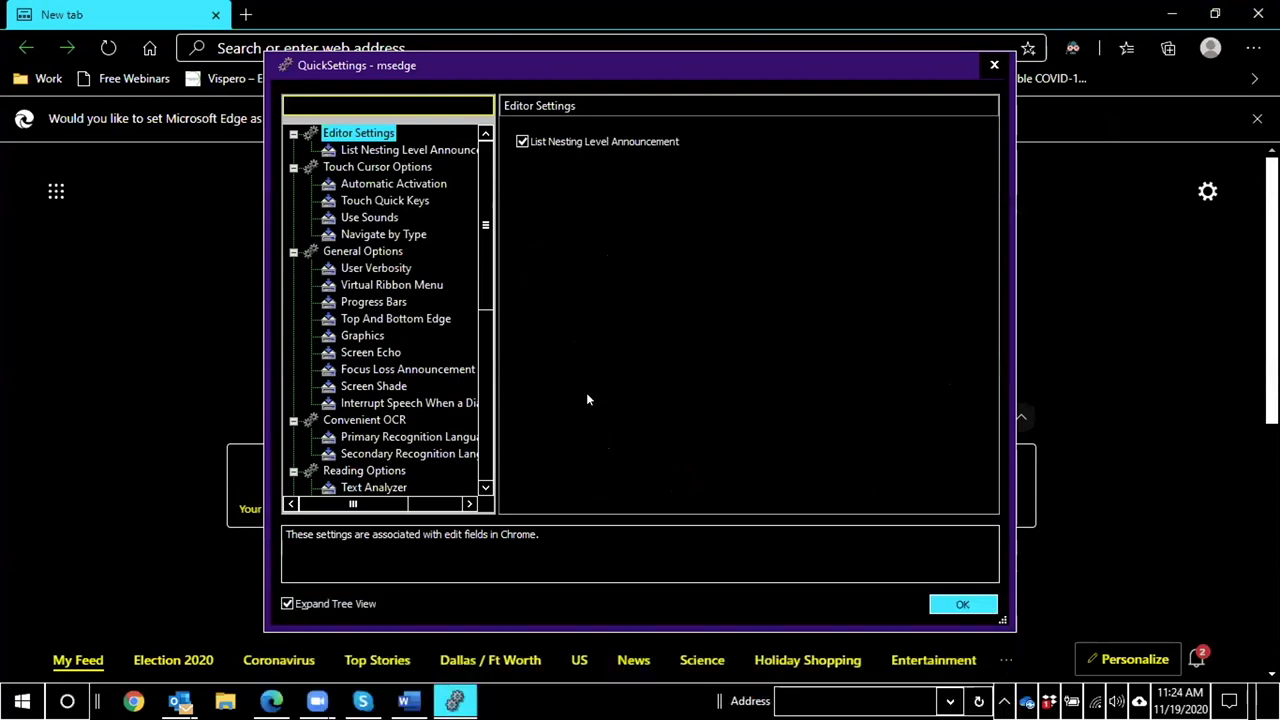
text(pr)
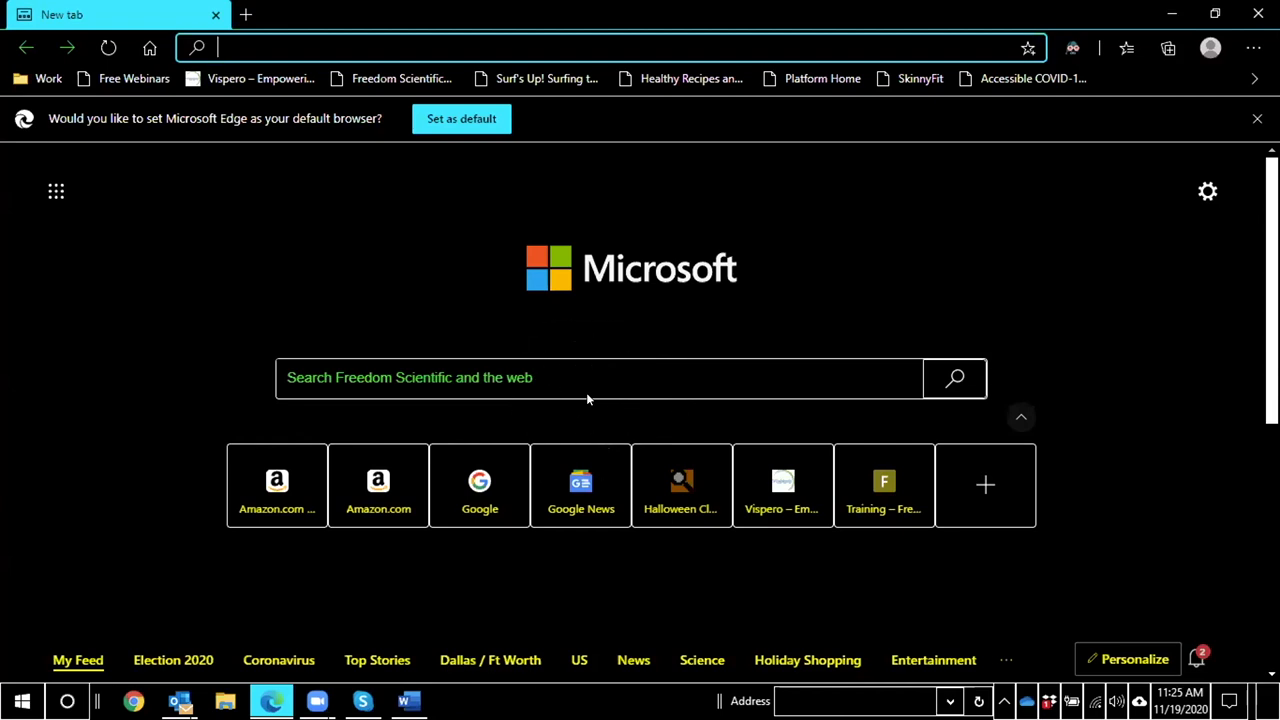
Close Quick Settings and return to the Edge new tab search box.
click(588, 395)
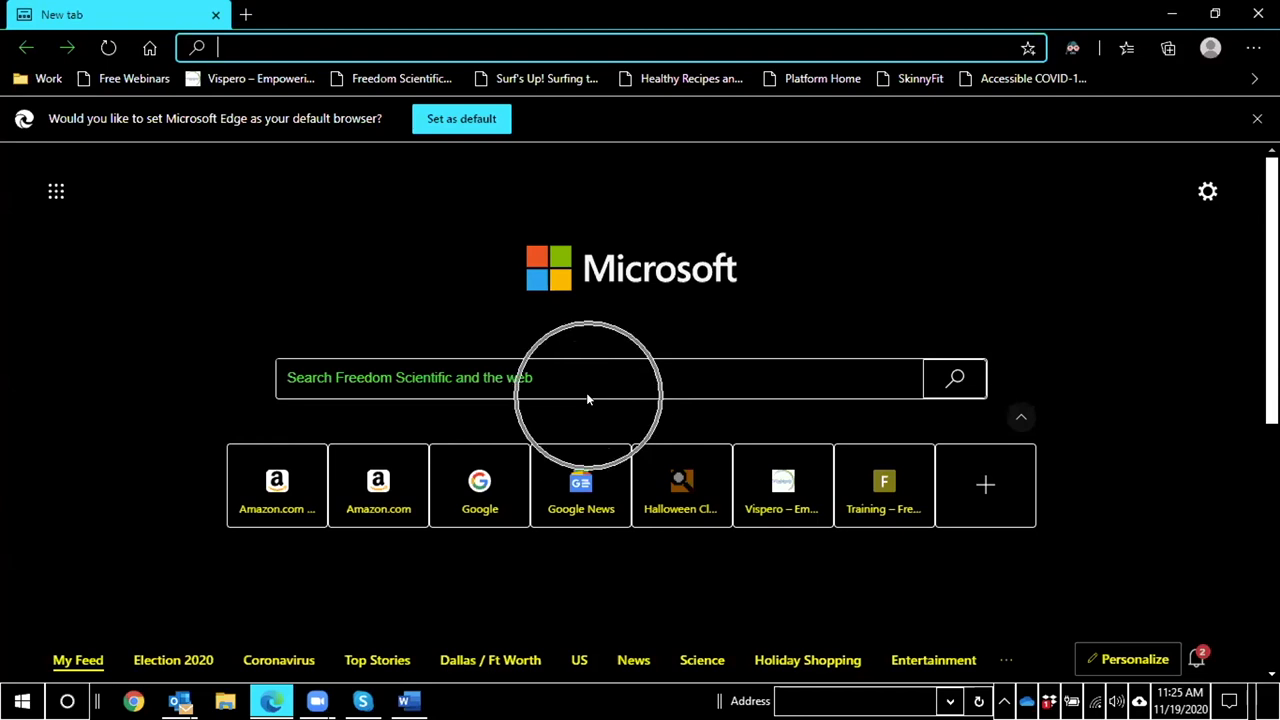
mouse_move(588, 399)
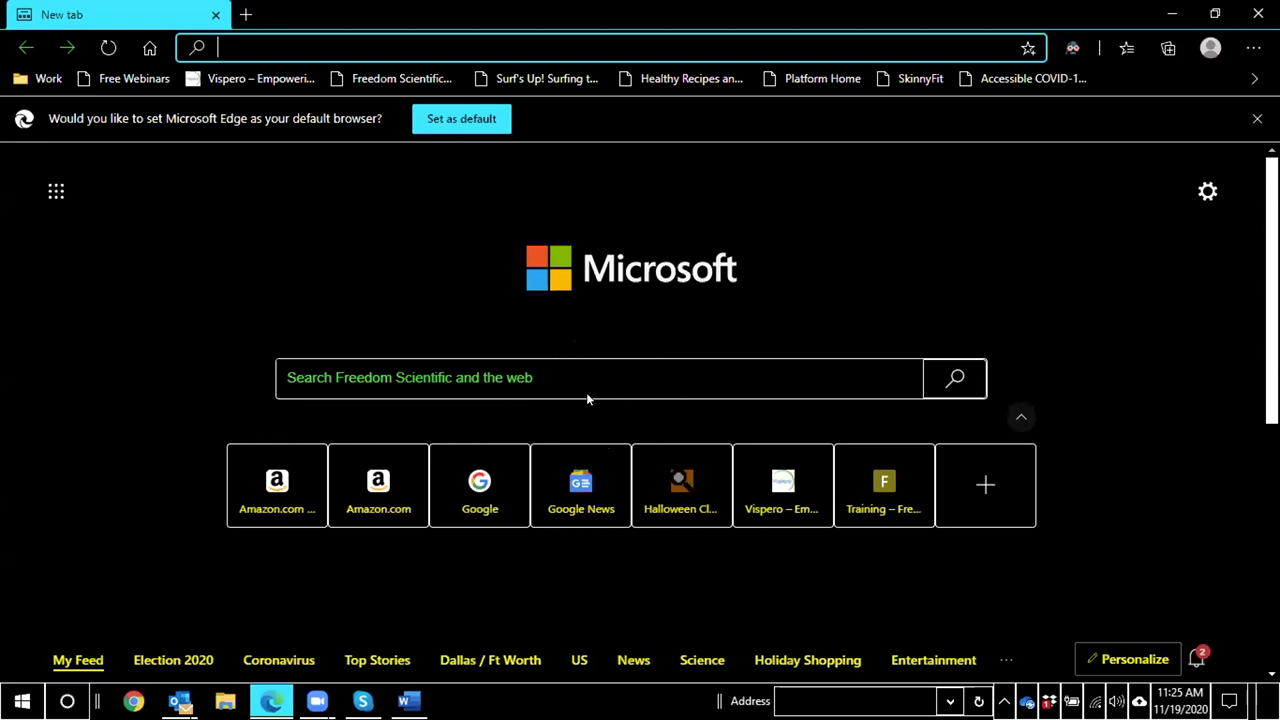